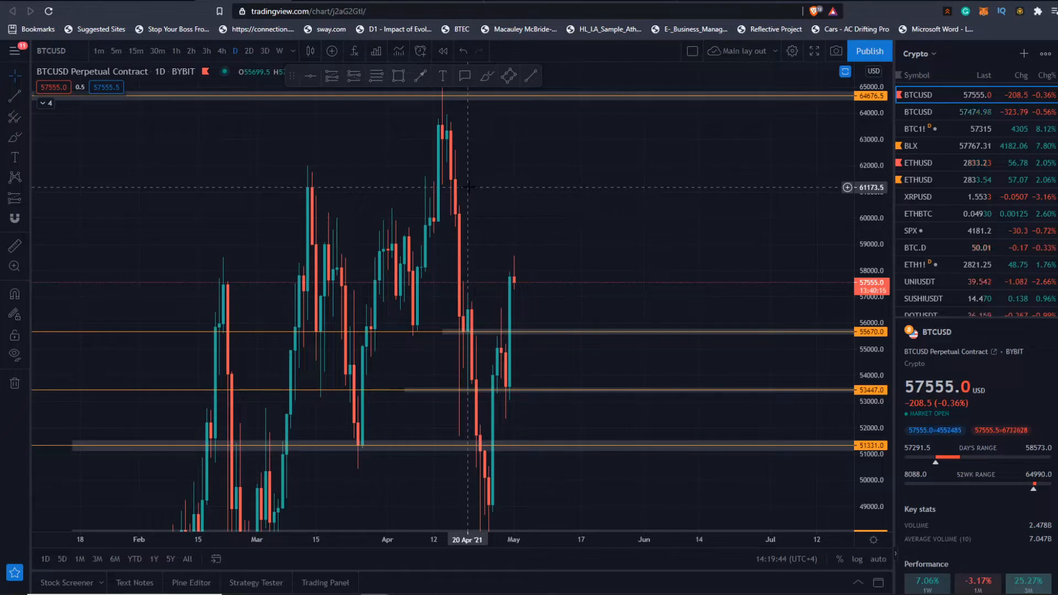
mouse_move(511, 318)
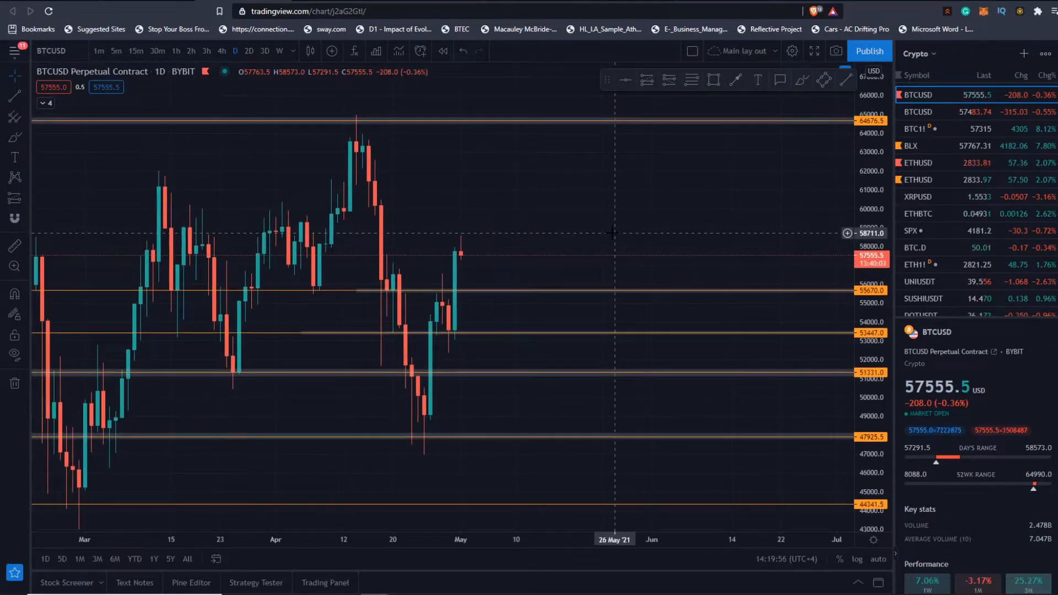
mouse_move(595, 223)
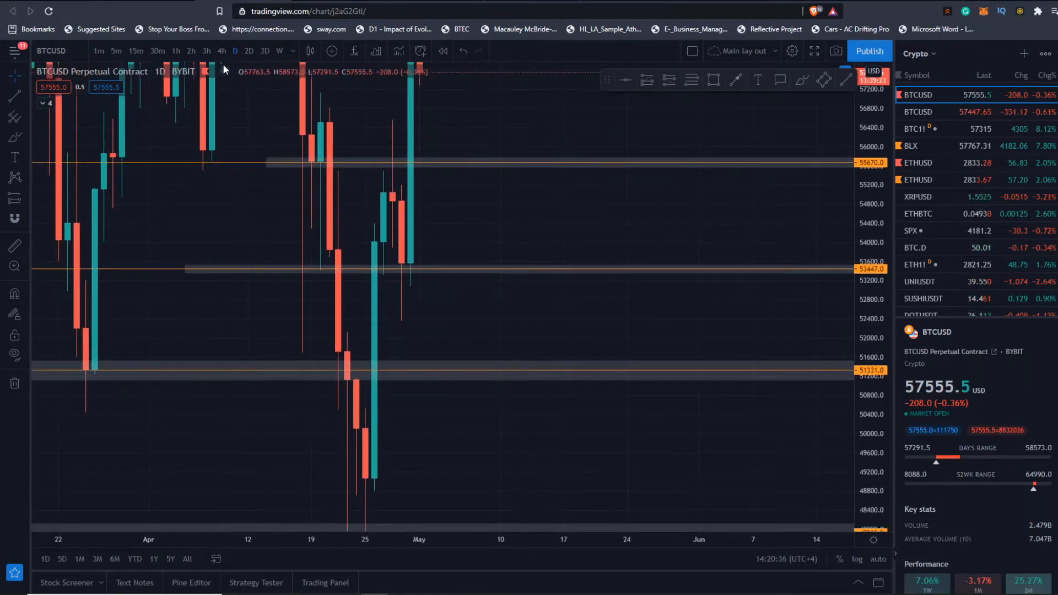
Step: Switch BTCUSD to 4-hour candles and star the 12-hour interval as a favourite
click(221, 50)
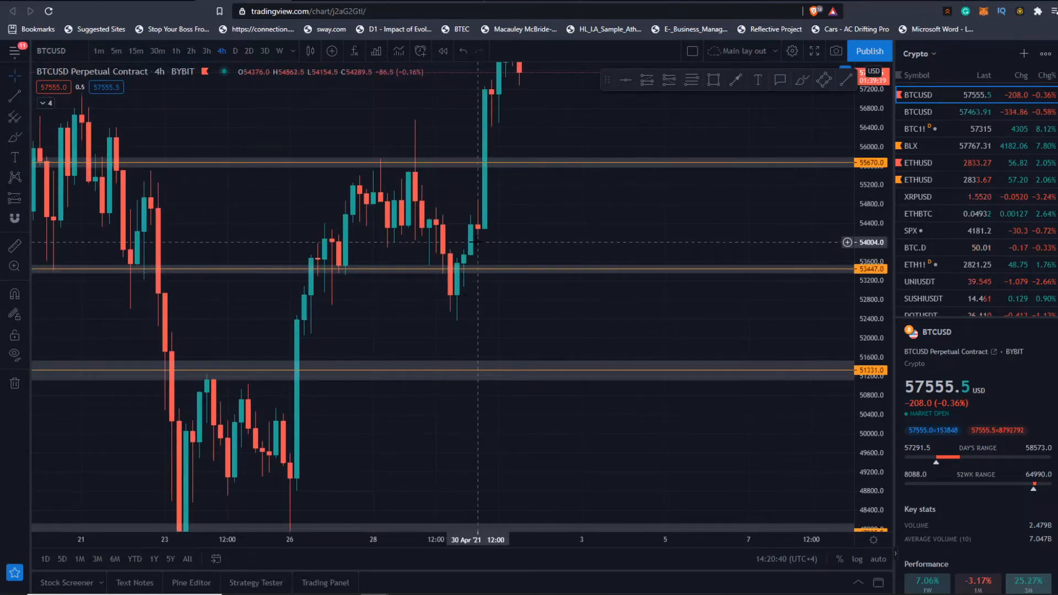
click(292, 51)
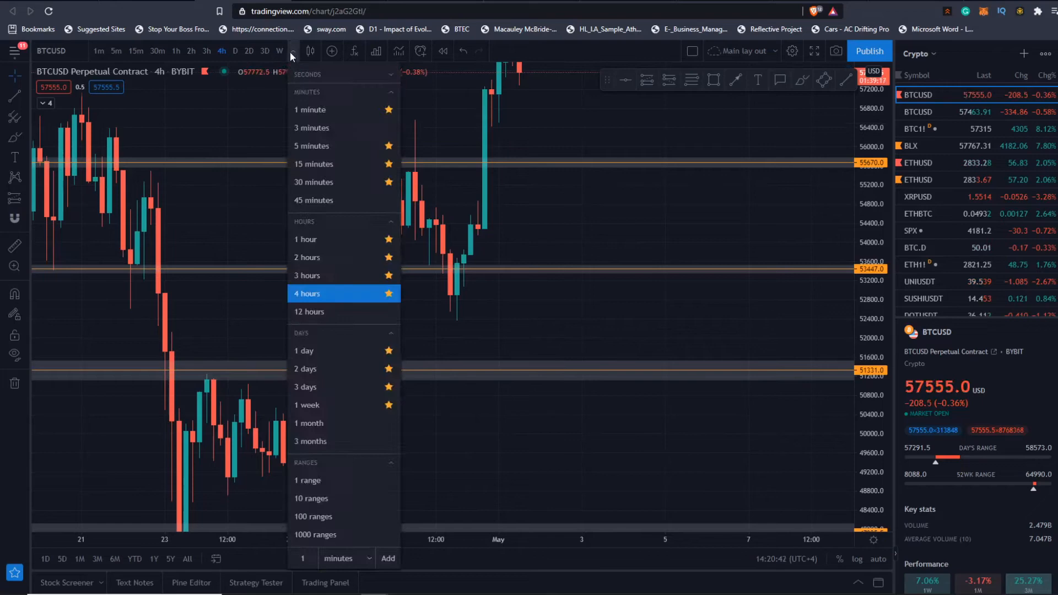
click(309, 311)
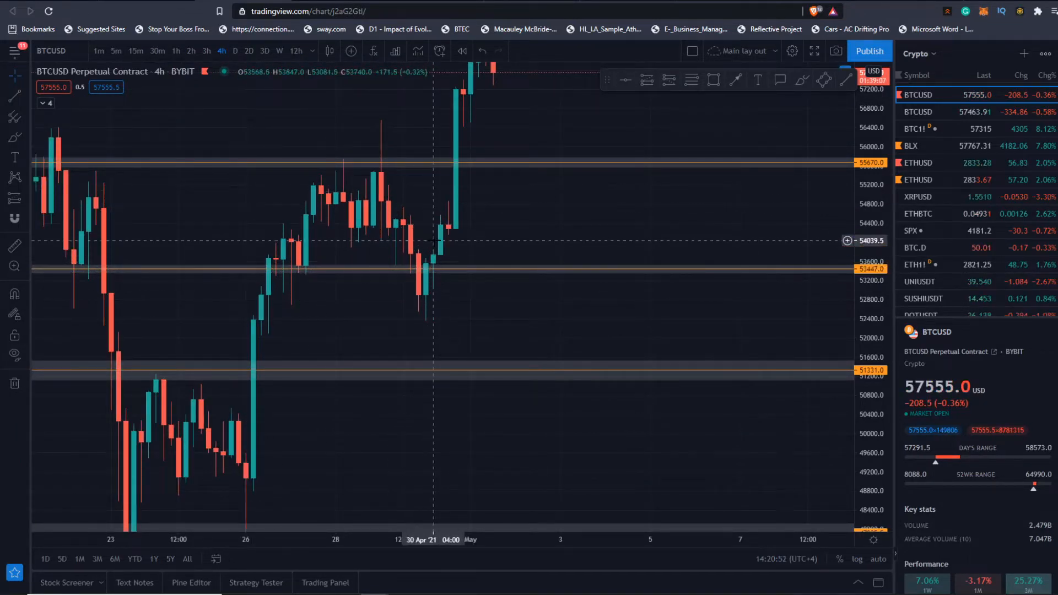
mouse_move(490, 209)
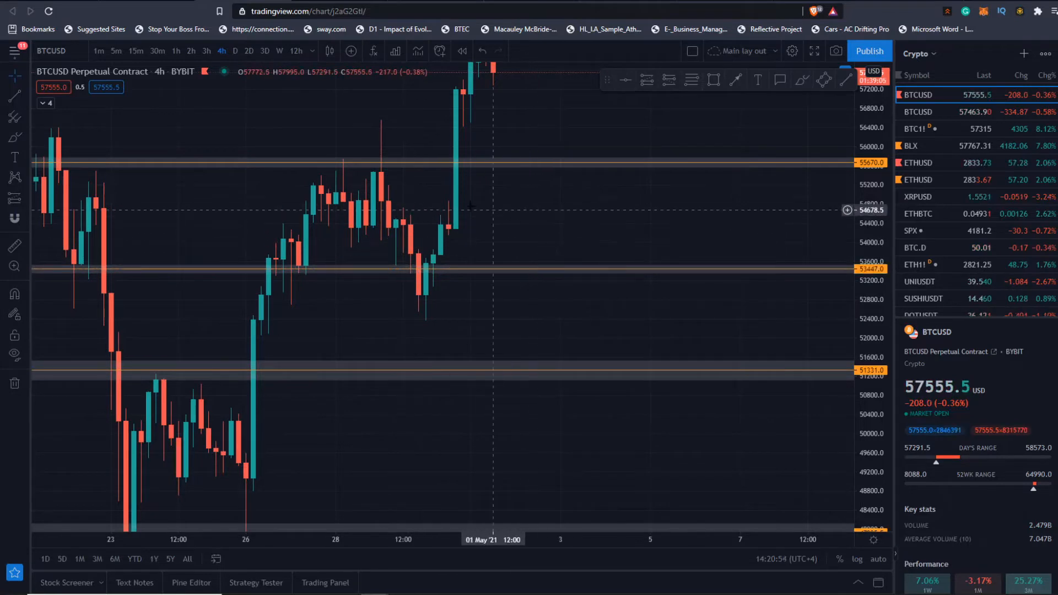
mouse_move(398, 183)
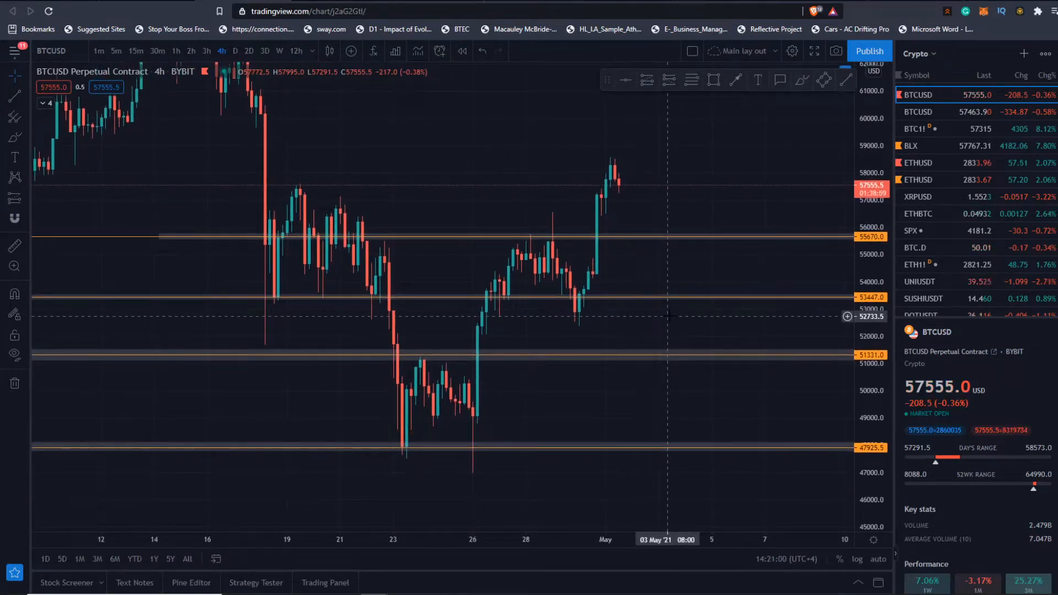
mouse_move(301, 317)
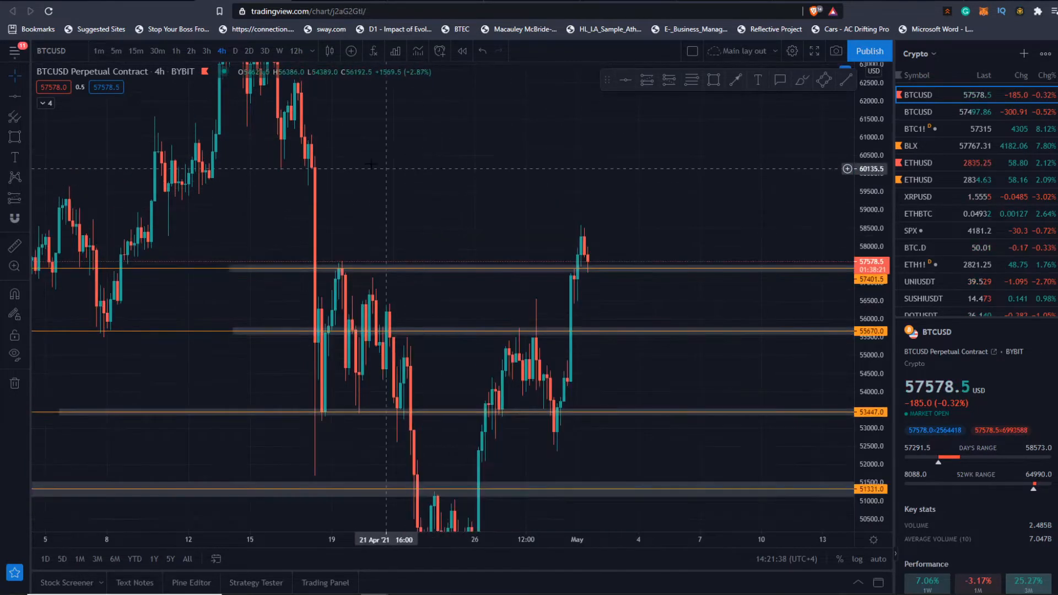
Step: Switch the BTCUSD chart to monthly candles
click(221, 51)
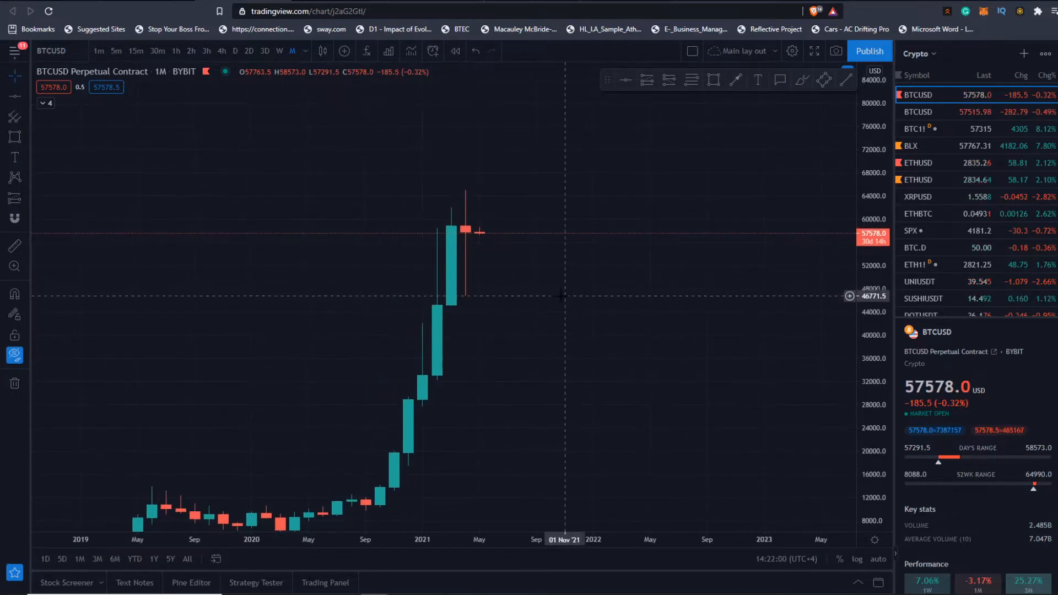
mouse_move(463, 308)
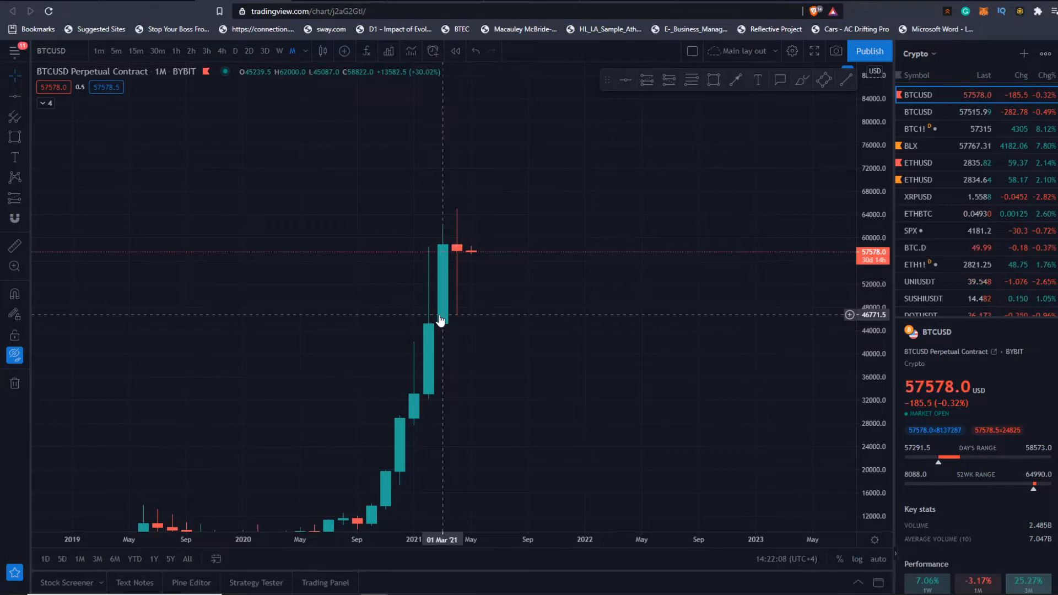
mouse_move(471, 313)
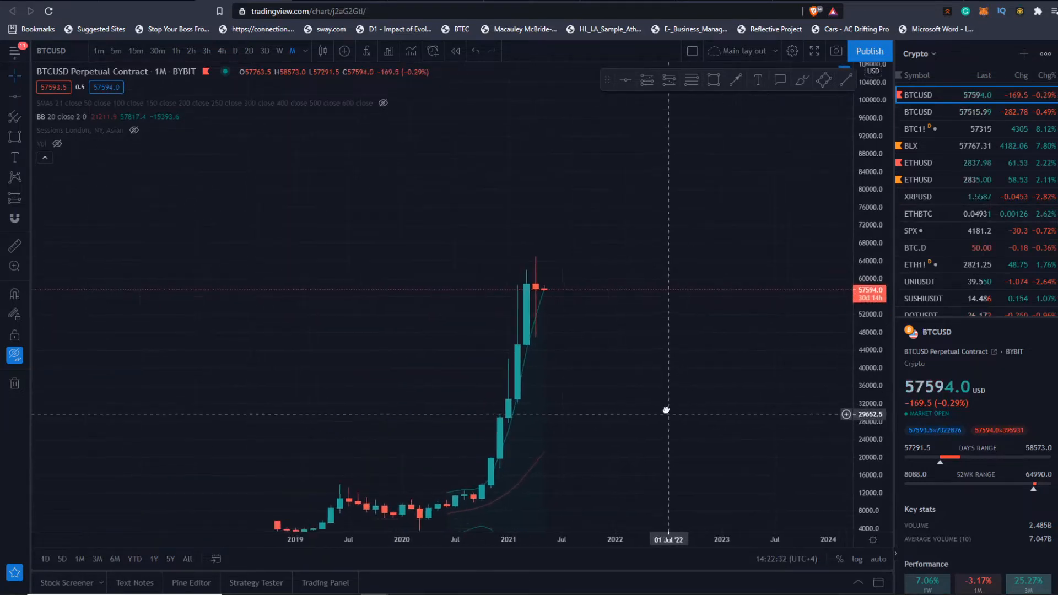
Step: Switch the BTCUSD chart to weekly candles
click(279, 51)
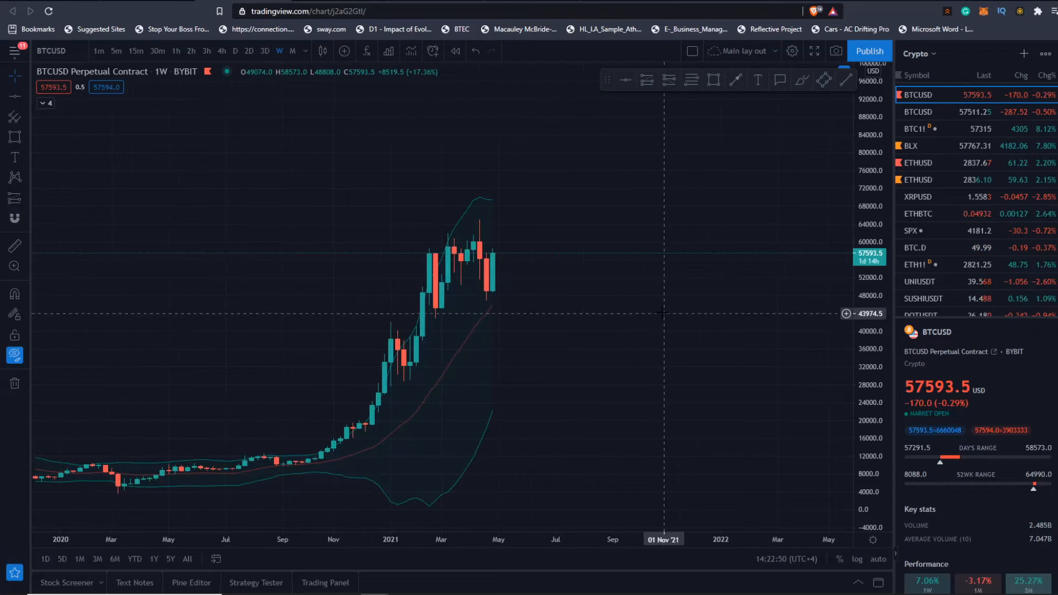
mouse_move(669, 303)
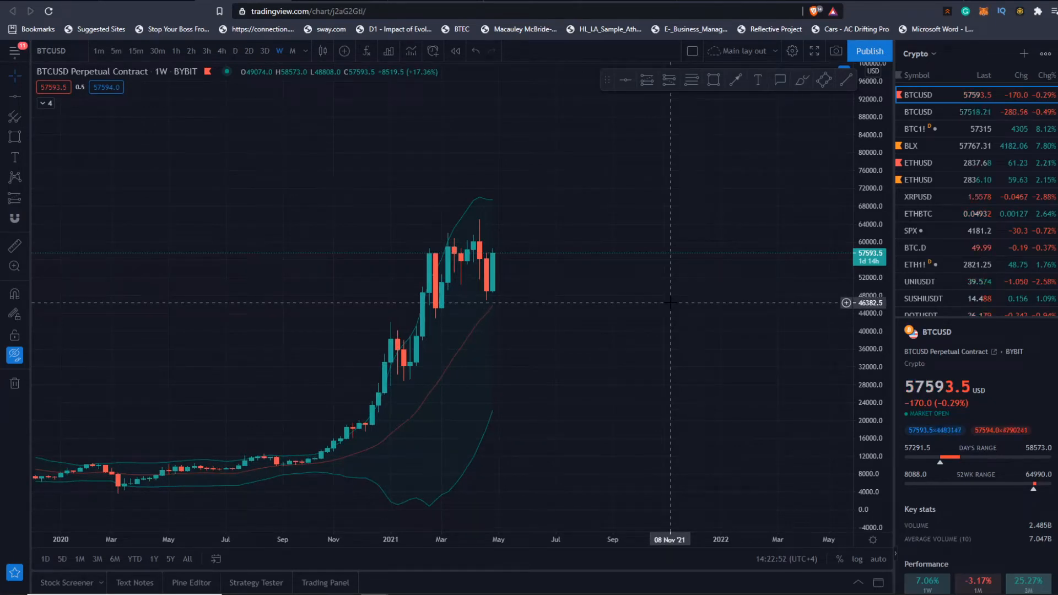
mouse_move(613, 294)
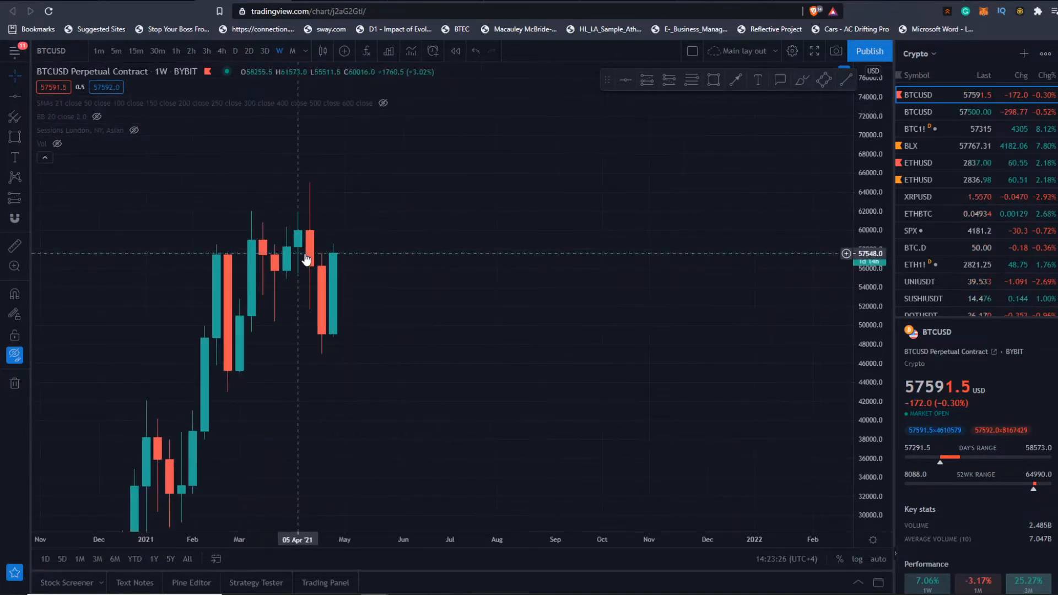
mouse_move(315, 272)
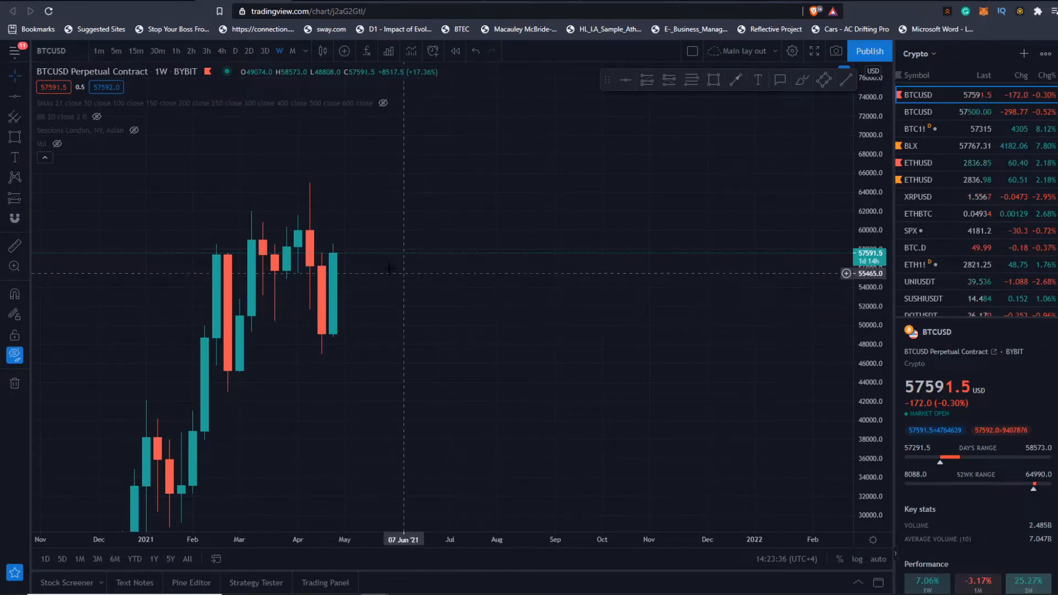
mouse_move(310, 217)
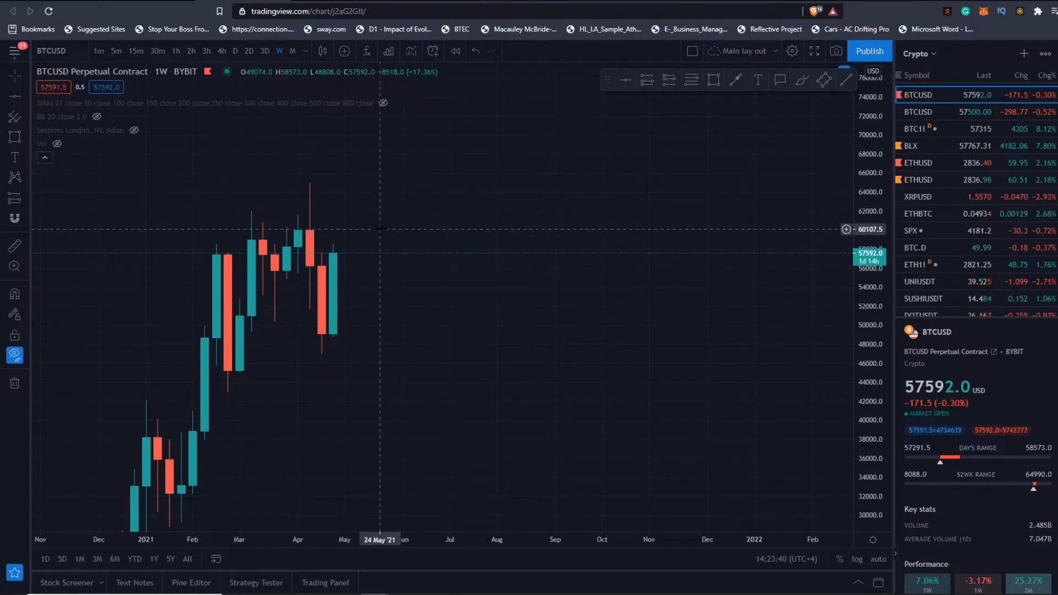
mouse_move(228, 390)
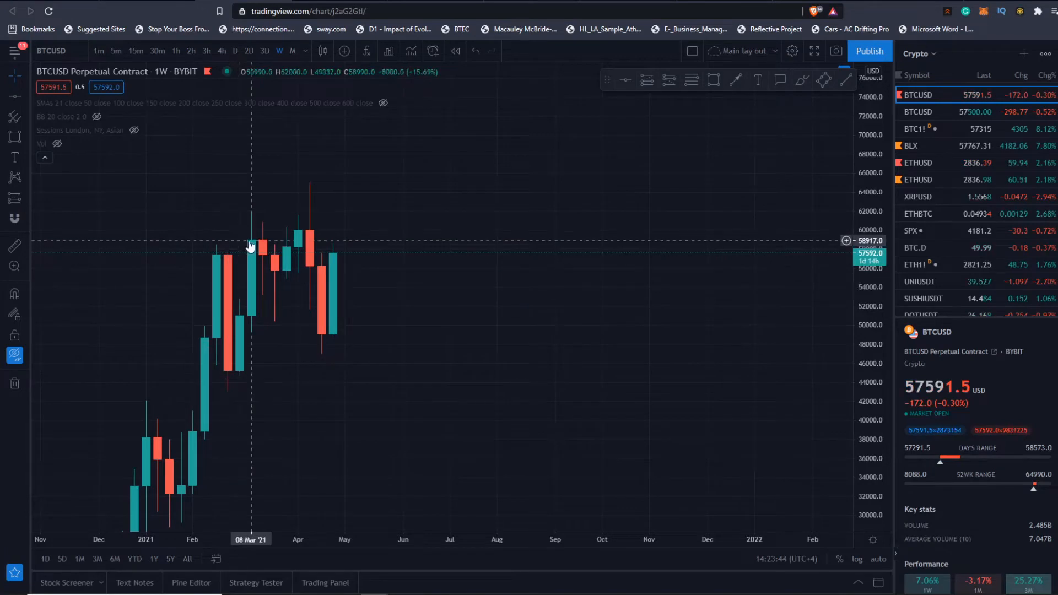
mouse_move(377, 129)
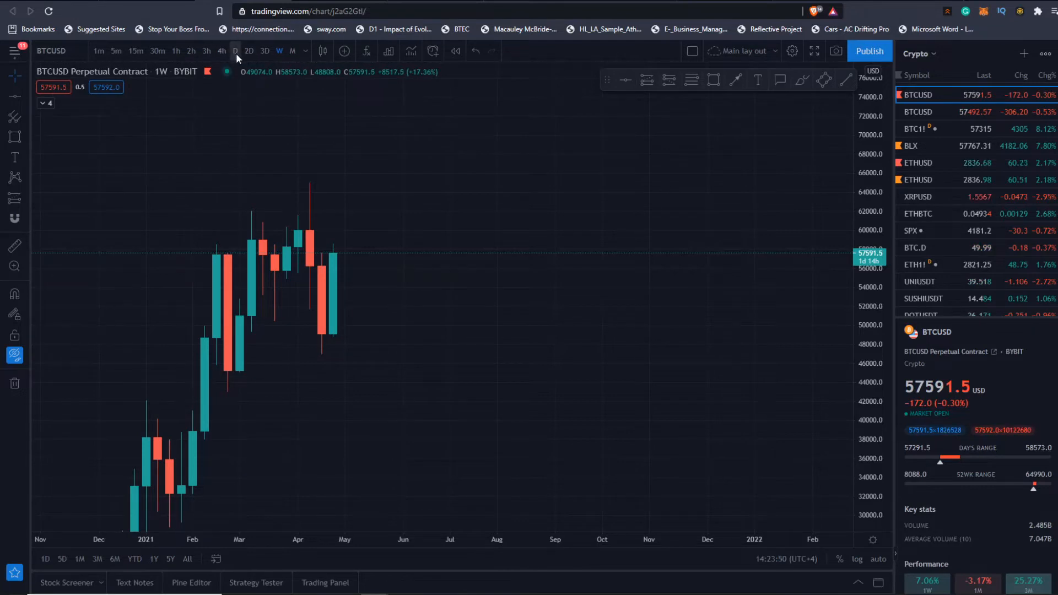
Step: Show BTCUSD on daily candles, then bring up the ETHUSD chart
click(235, 50)
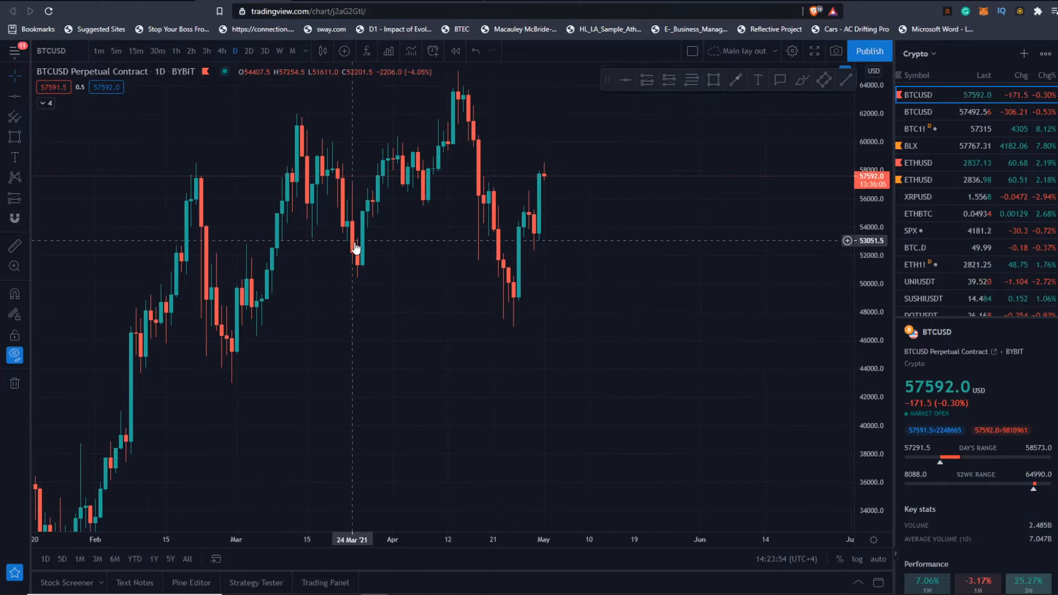
mouse_move(364, 271)
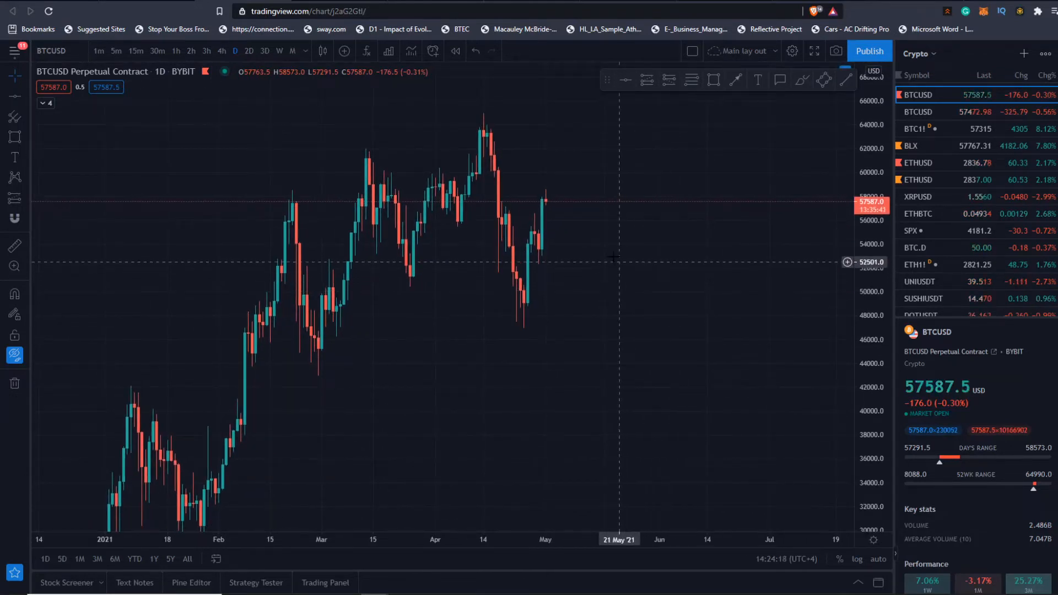
mouse_move(614, 294)
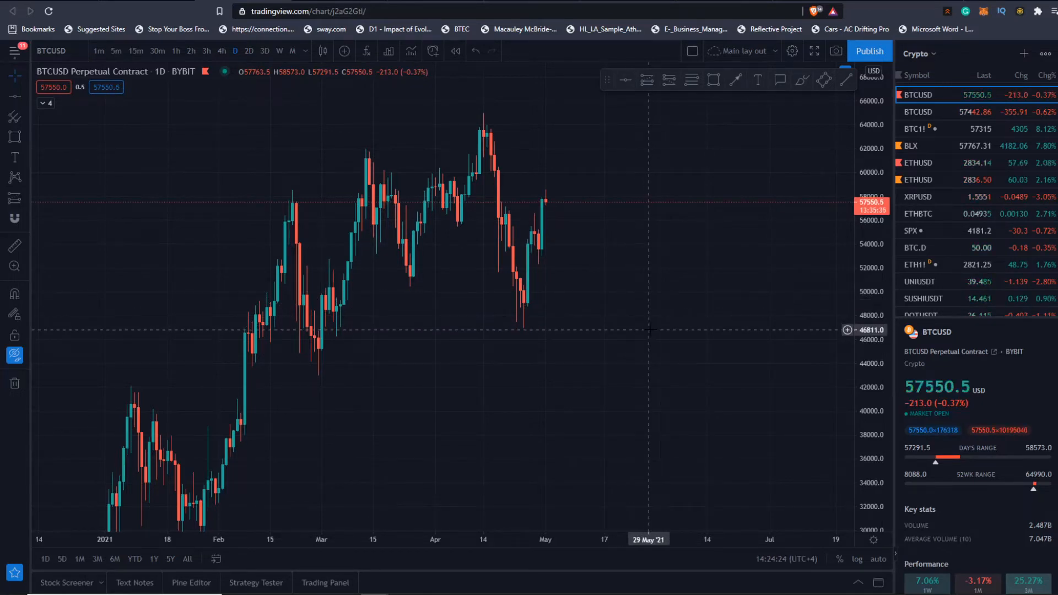
mouse_move(651, 328)
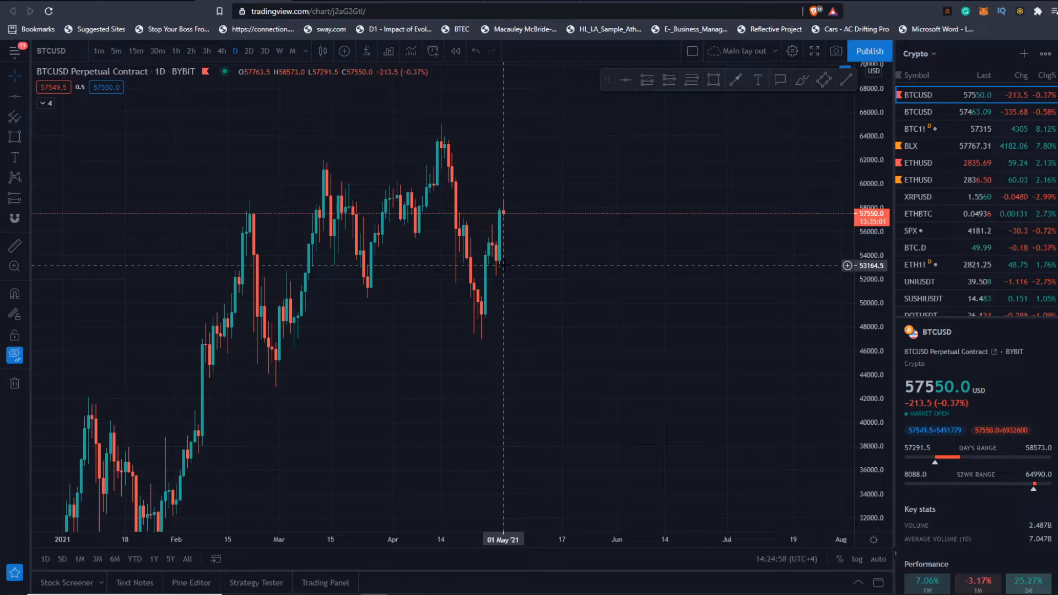
mouse_move(553, 261)
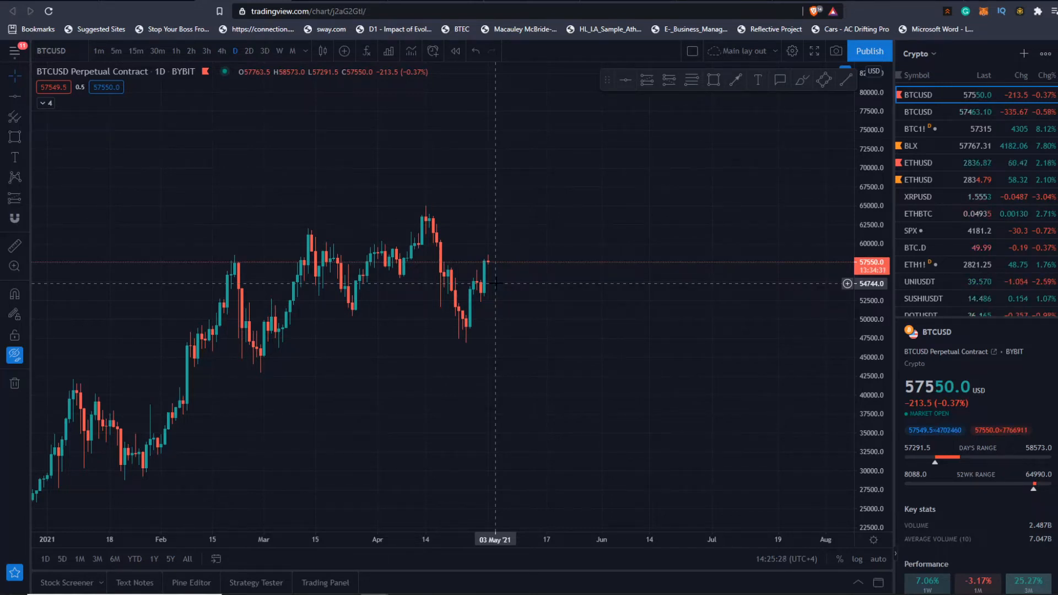
mouse_move(525, 271)
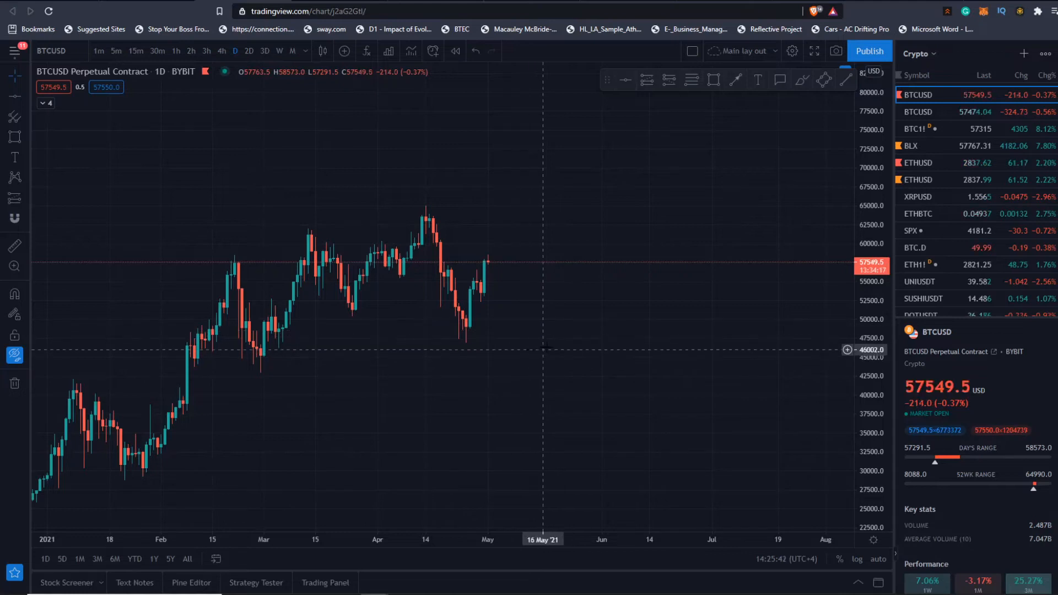
click(944, 162)
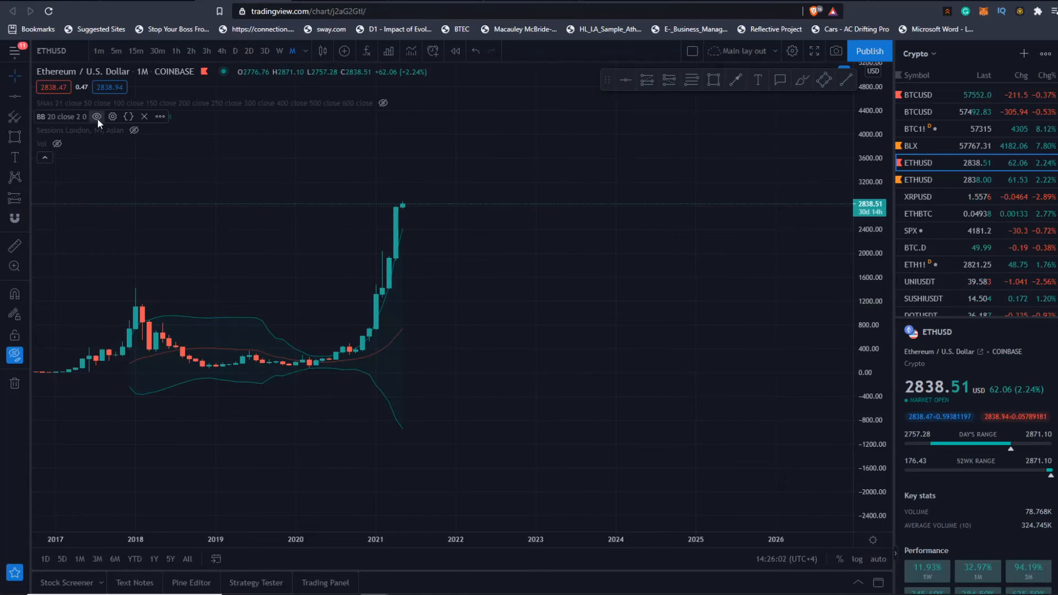
Step: Hide the BB 20 Bollinger Bands on the monthly ETHUSD chart
click(97, 116)
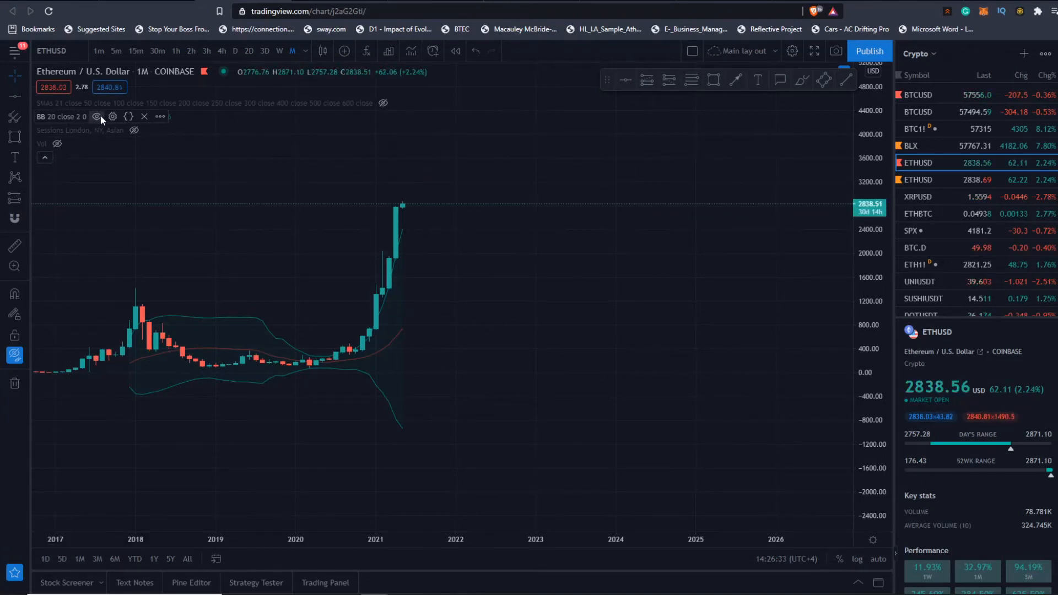
click(98, 117)
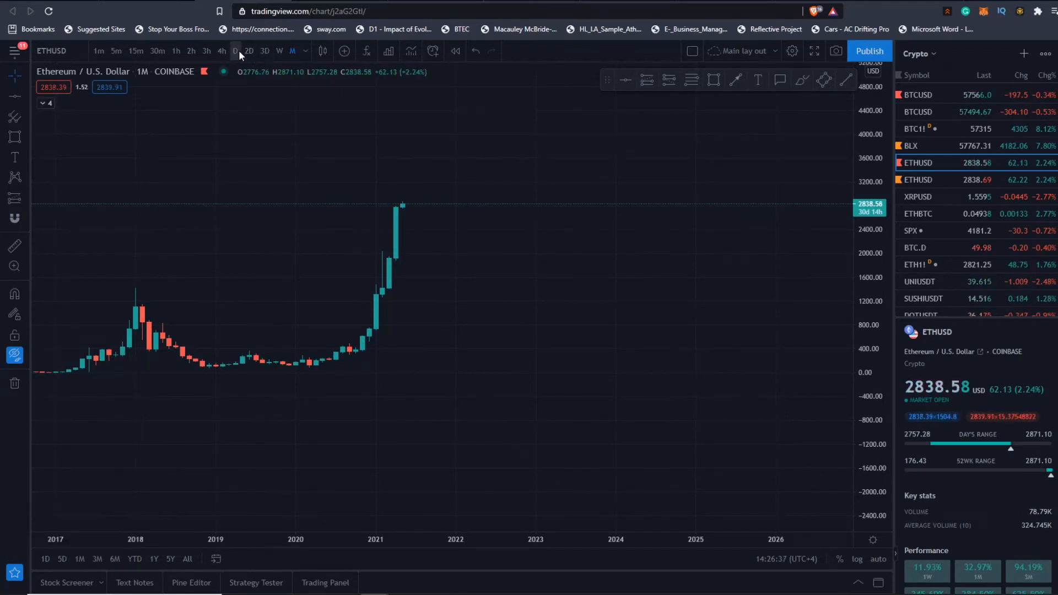
Step: Move ETHUSD from weekly down to 4-hour candles
click(235, 51)
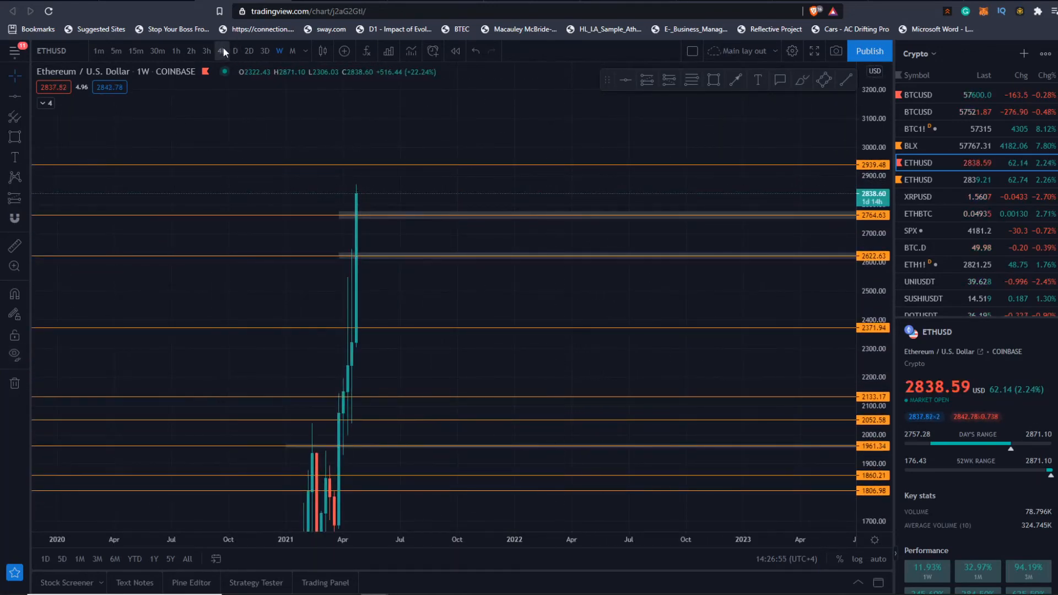
click(220, 51)
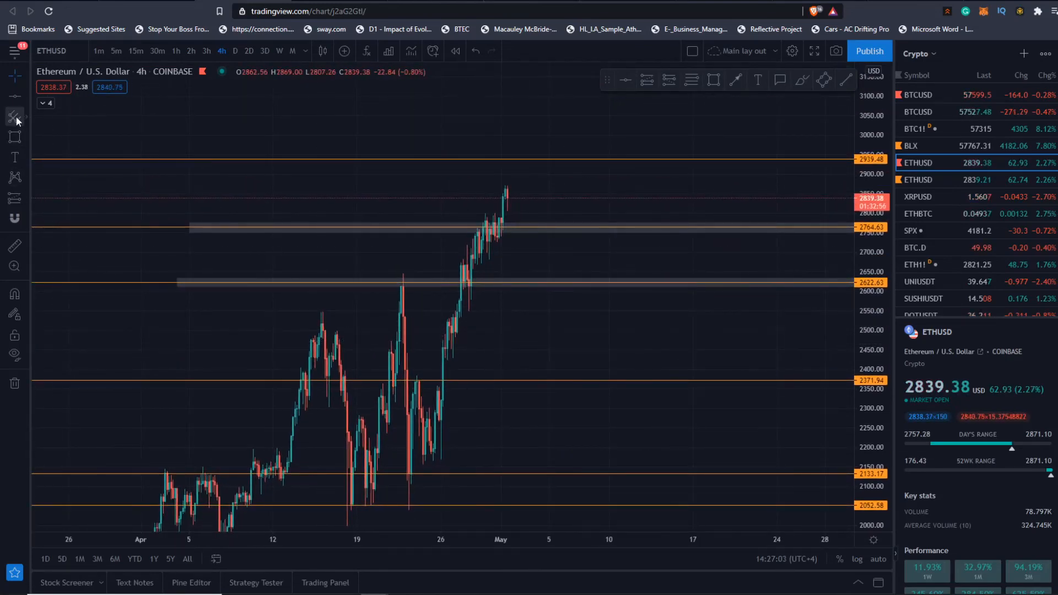
Step: Draw a Fibonacci retracement up from the 18 Apr low, zoom out, and switch to daily
click(14, 115)
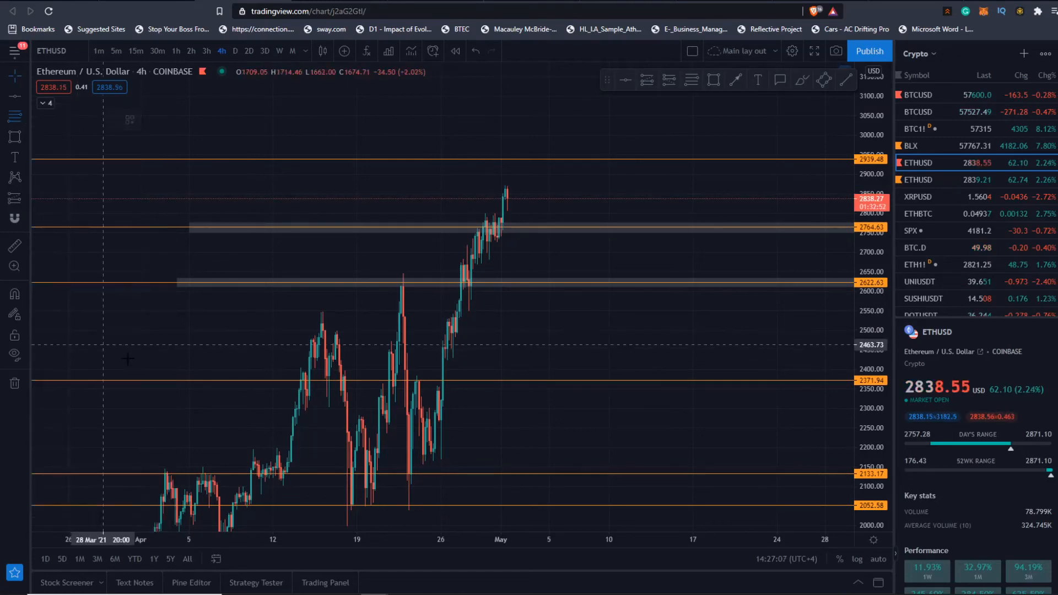
drag(350, 504, 641, 174)
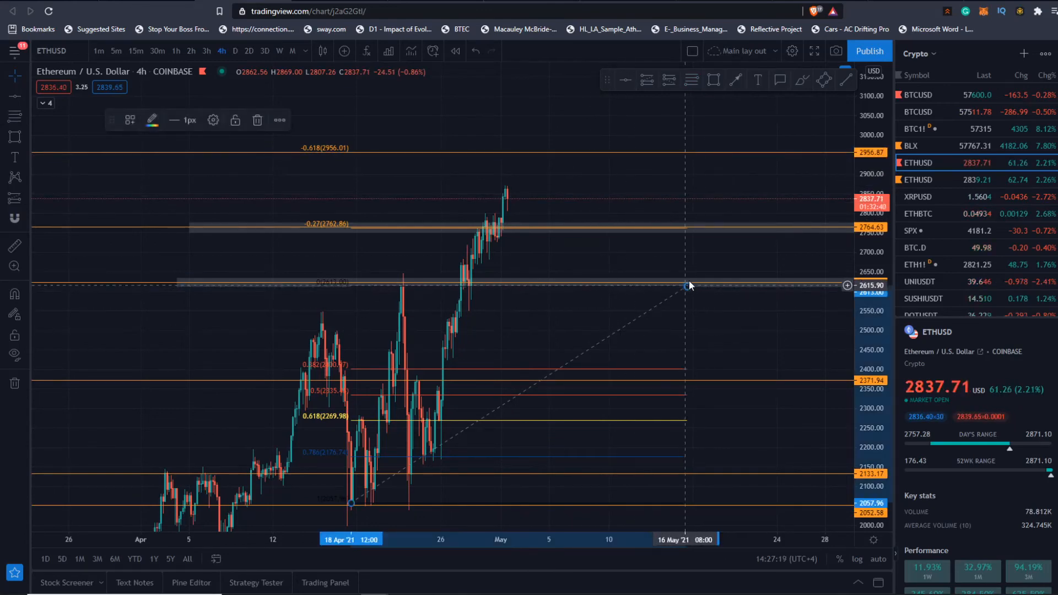
drag(688, 285, 703, 270)
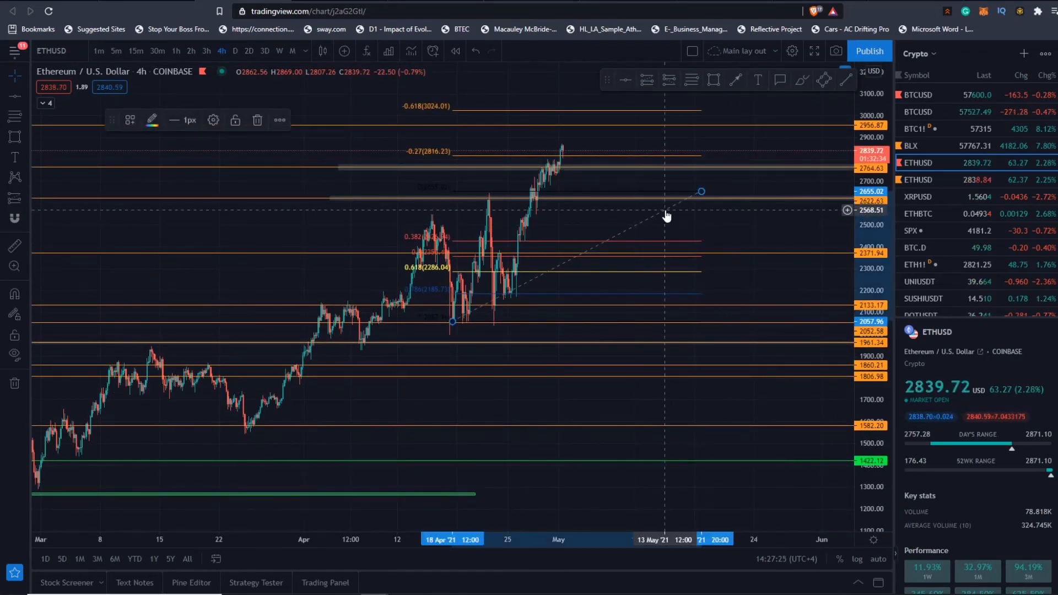
click(235, 51)
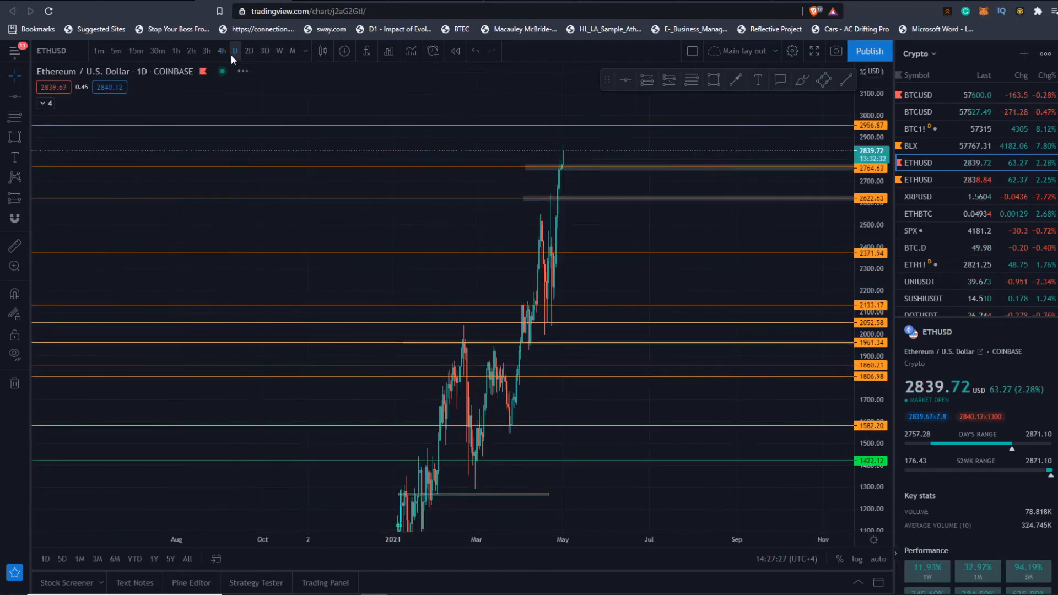